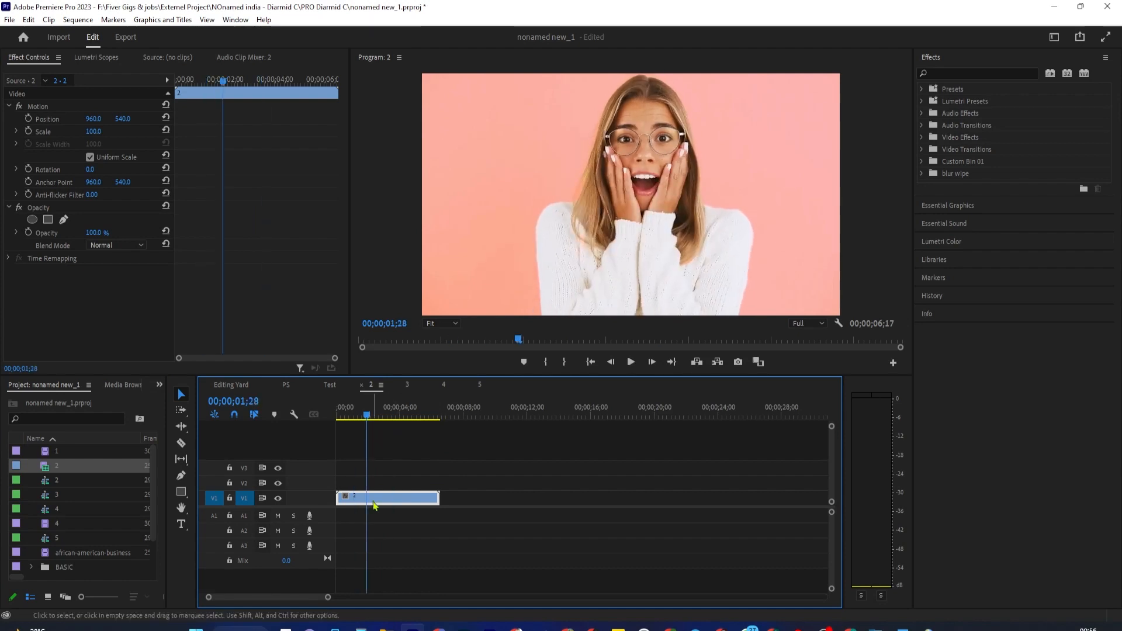
mouse_move(214, 515)
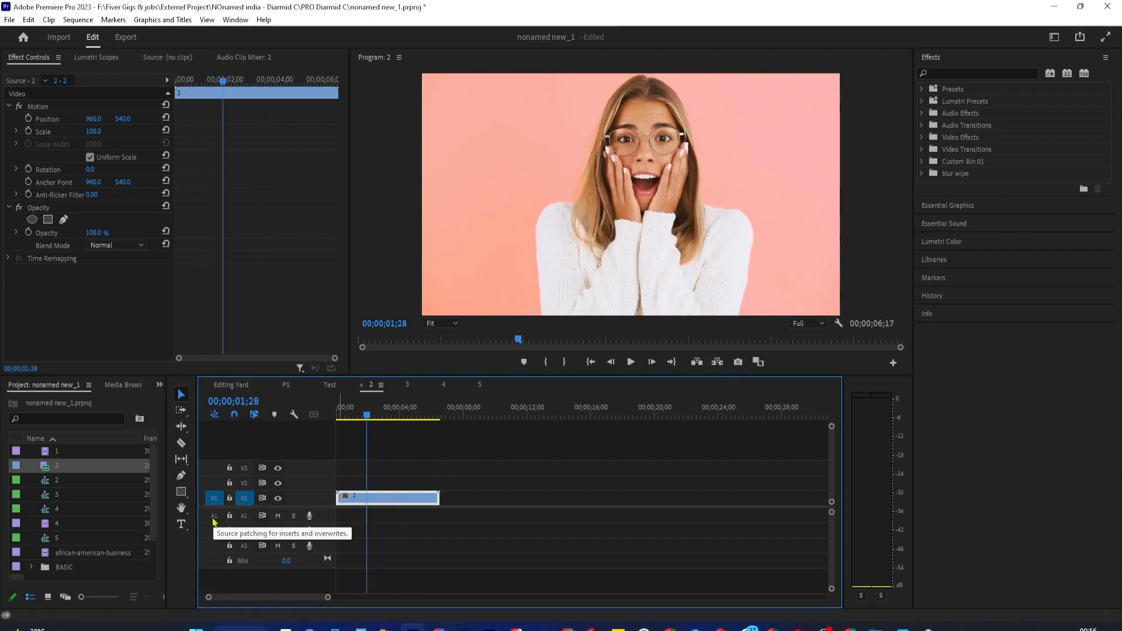
mouse_move(218, 521)
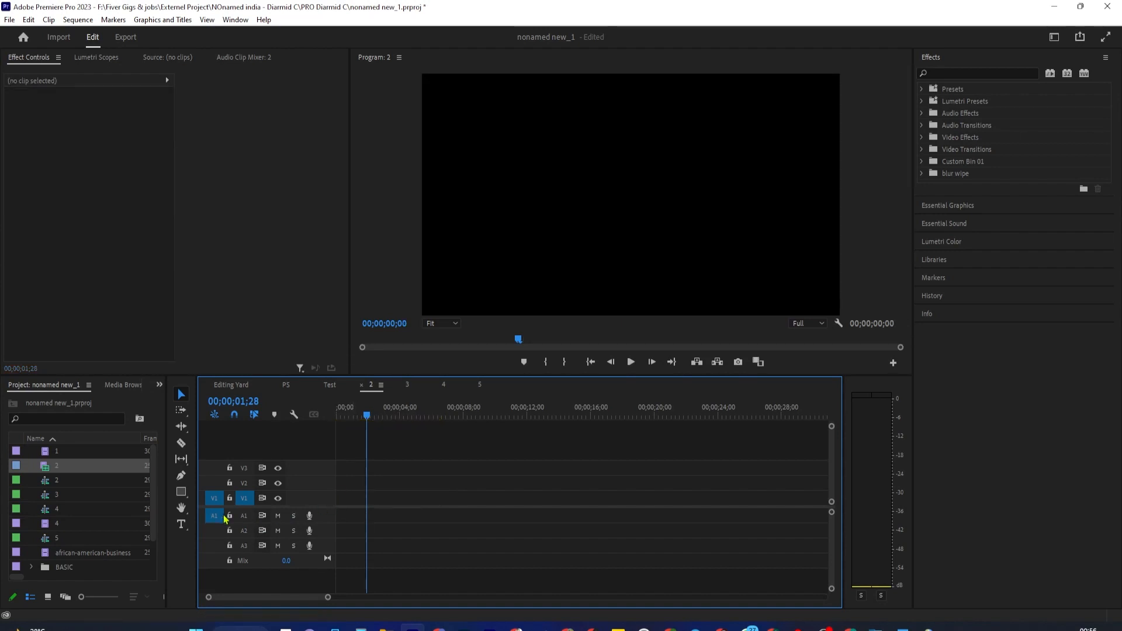
mouse_move(237, 493)
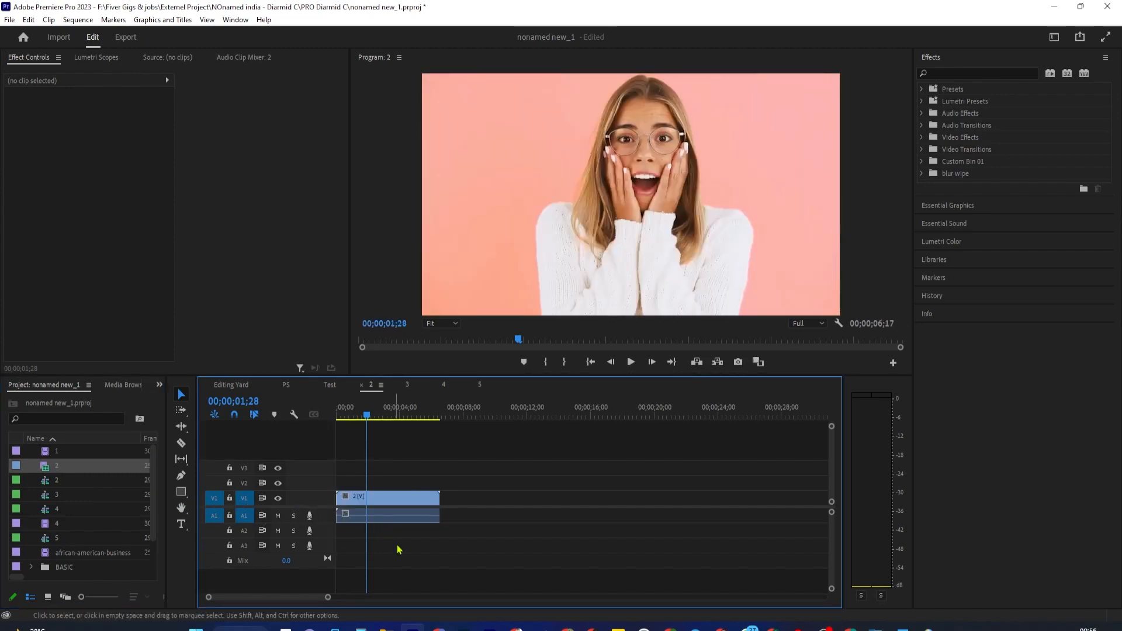
Select the linked clip and position the playhead near its start, around two seconds
left_click(397, 497)
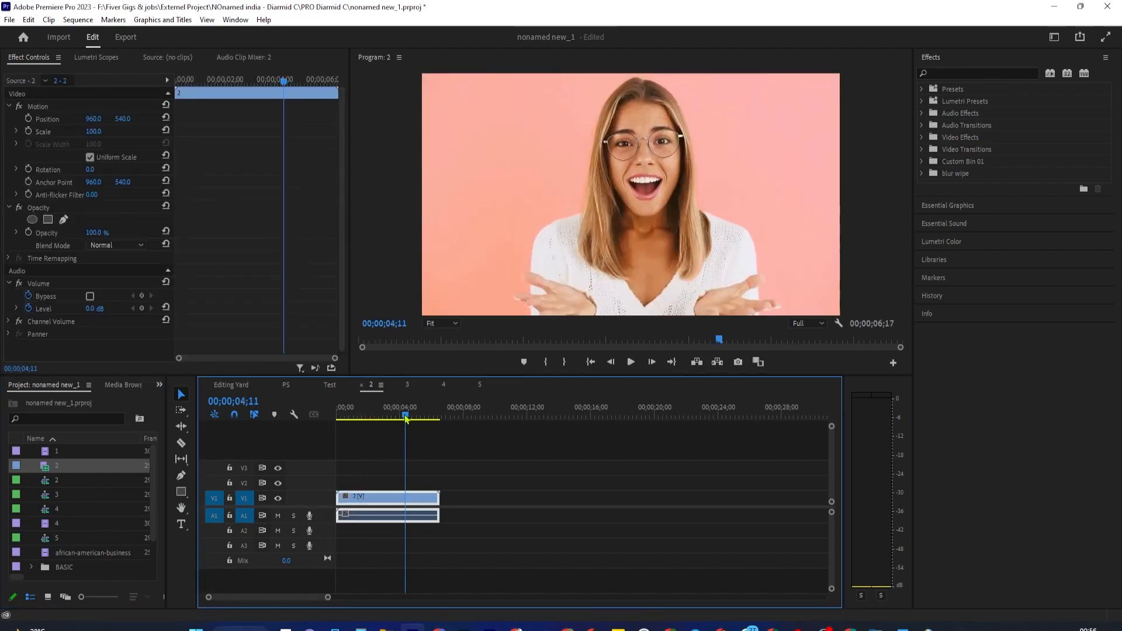
left_click(376, 417)
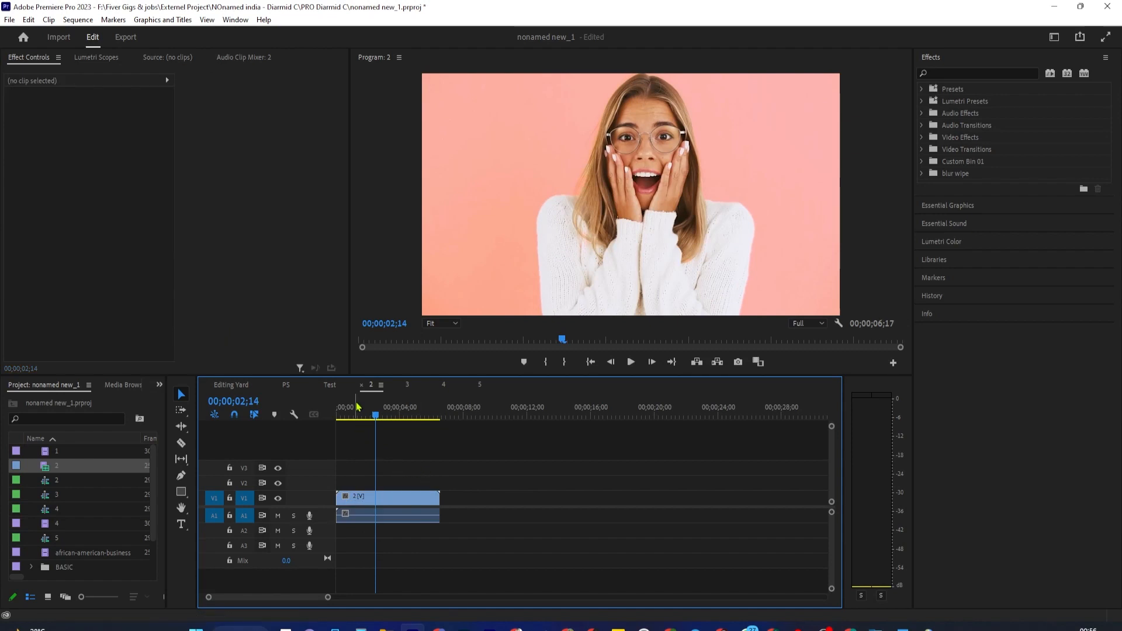
left_click(387, 497)
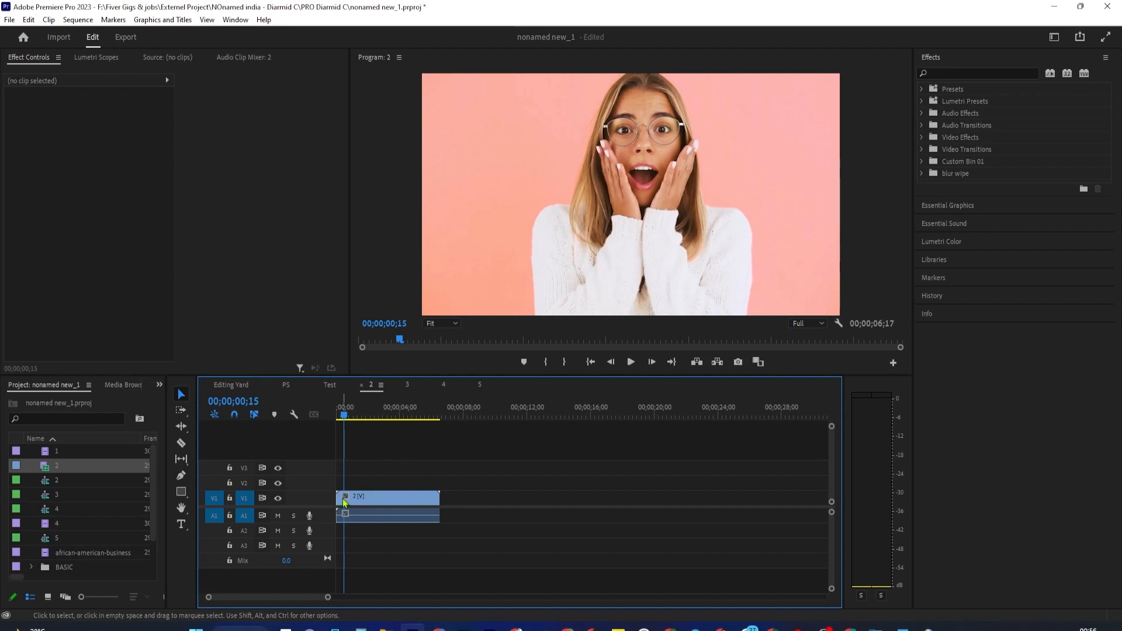
left_click(387, 496)
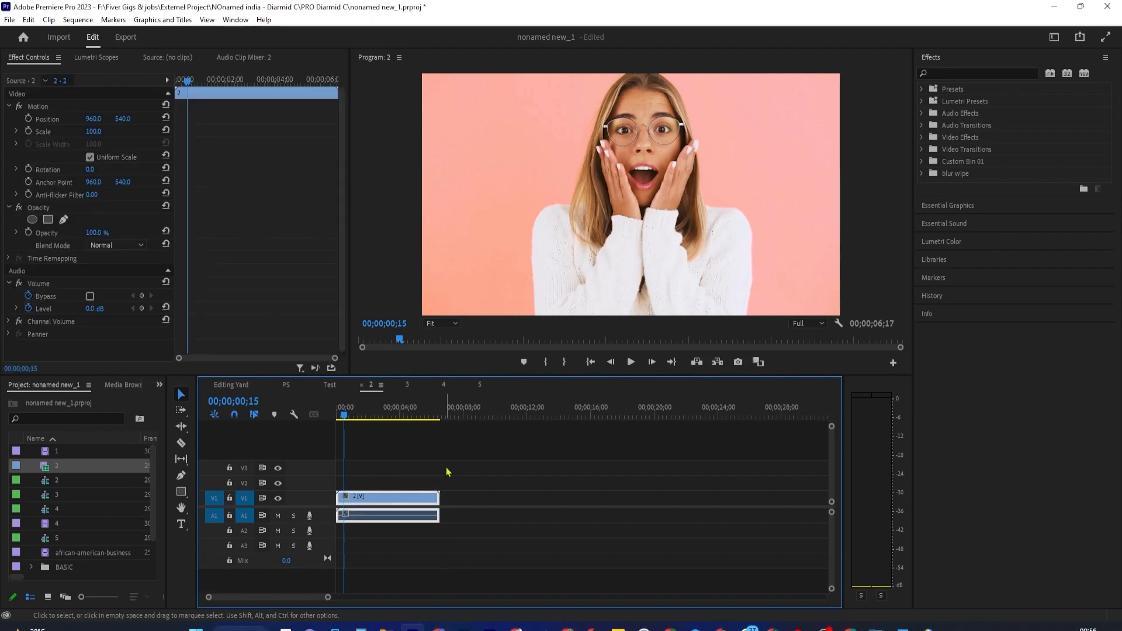
left_click(368, 414)
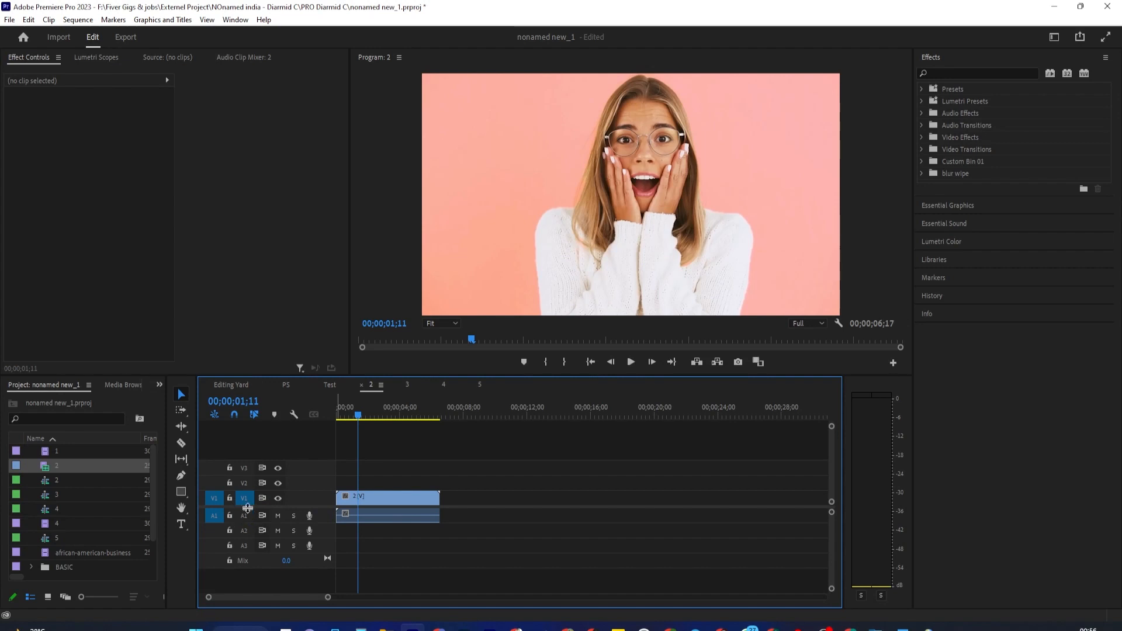
Cut the V1 video near 00;00;01;11, then move the playhead to about two seconds
left_click(387, 498)
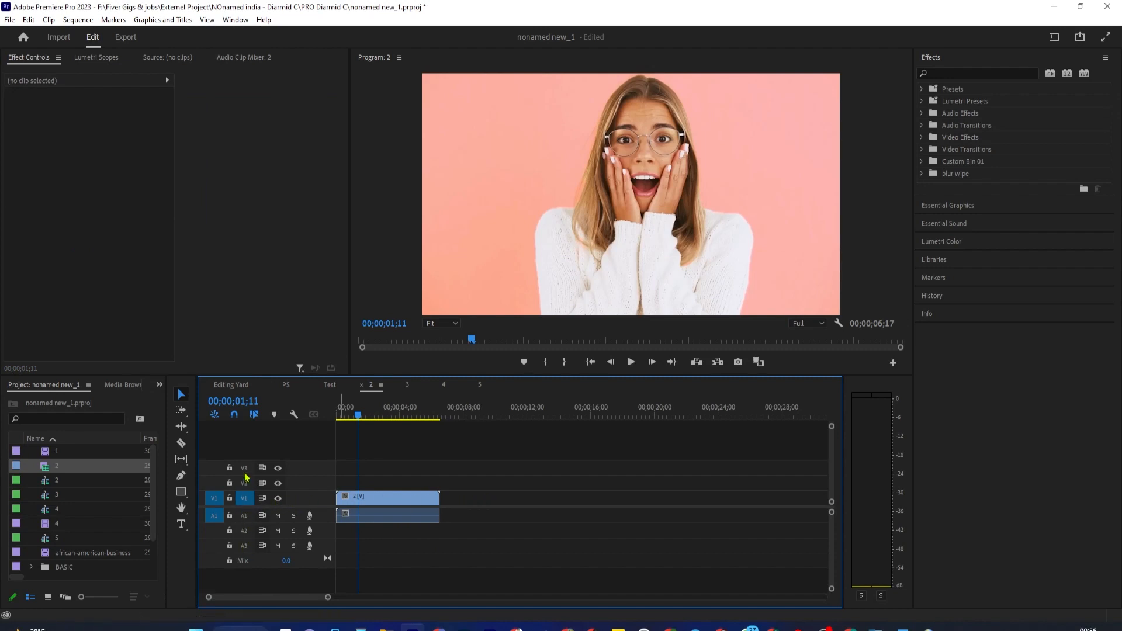
mouse_move(248, 522)
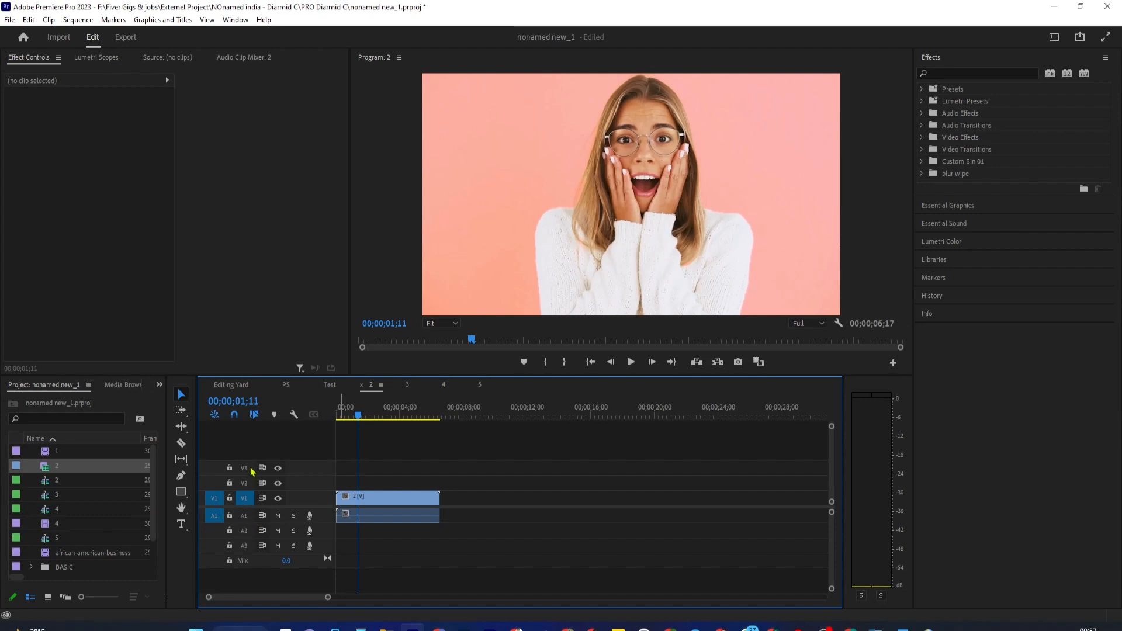
mouse_move(331, 444)
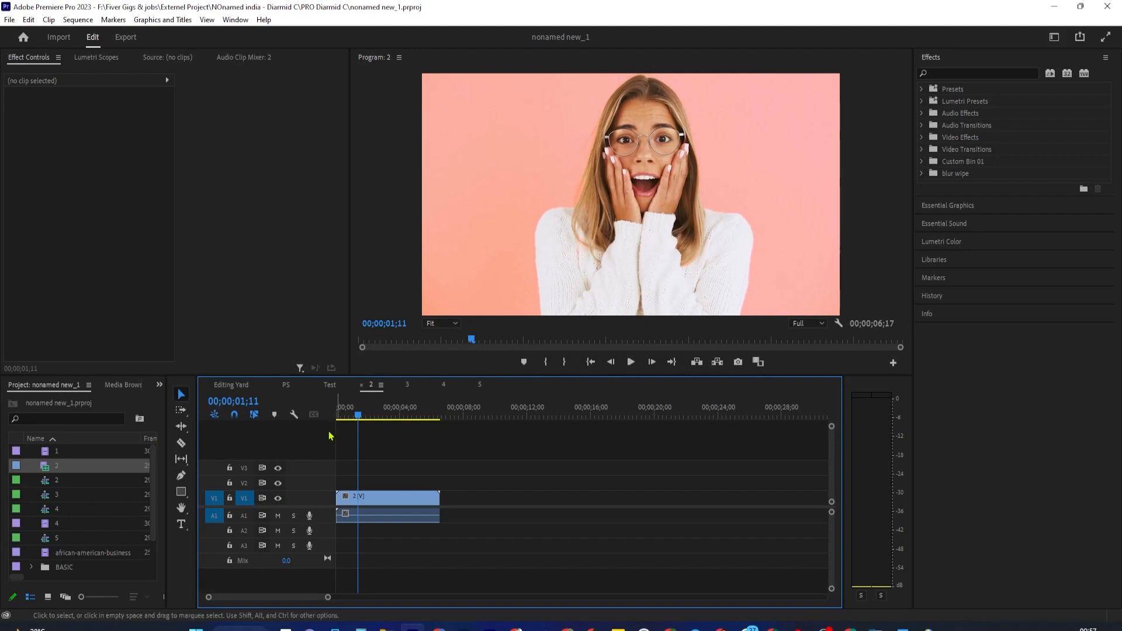
mouse_move(347, 506)
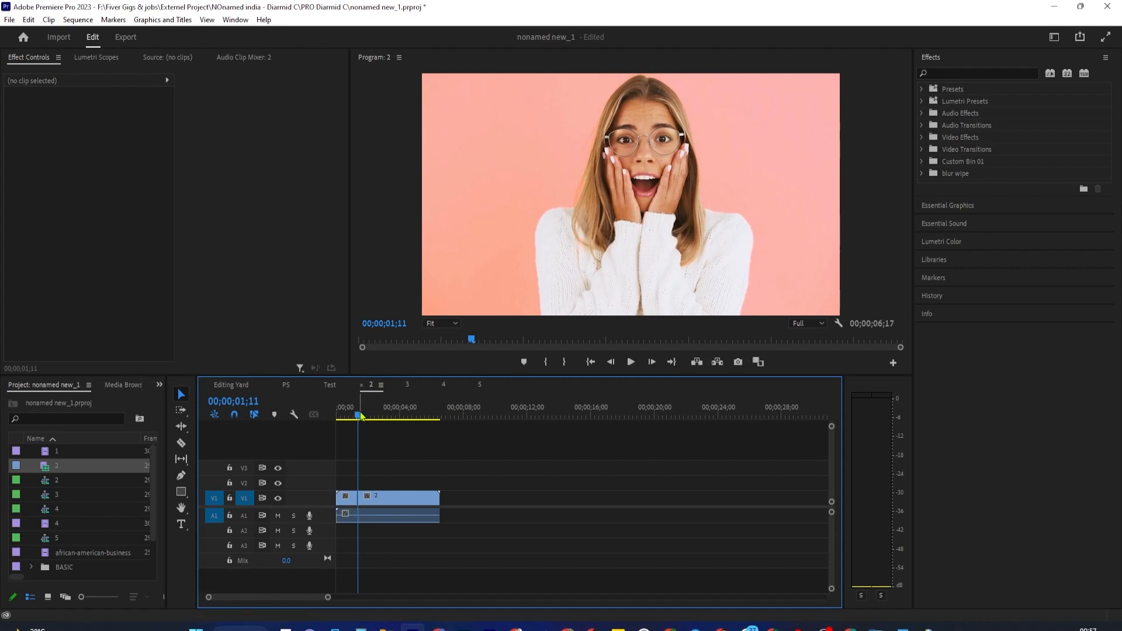
left_click(397, 498)
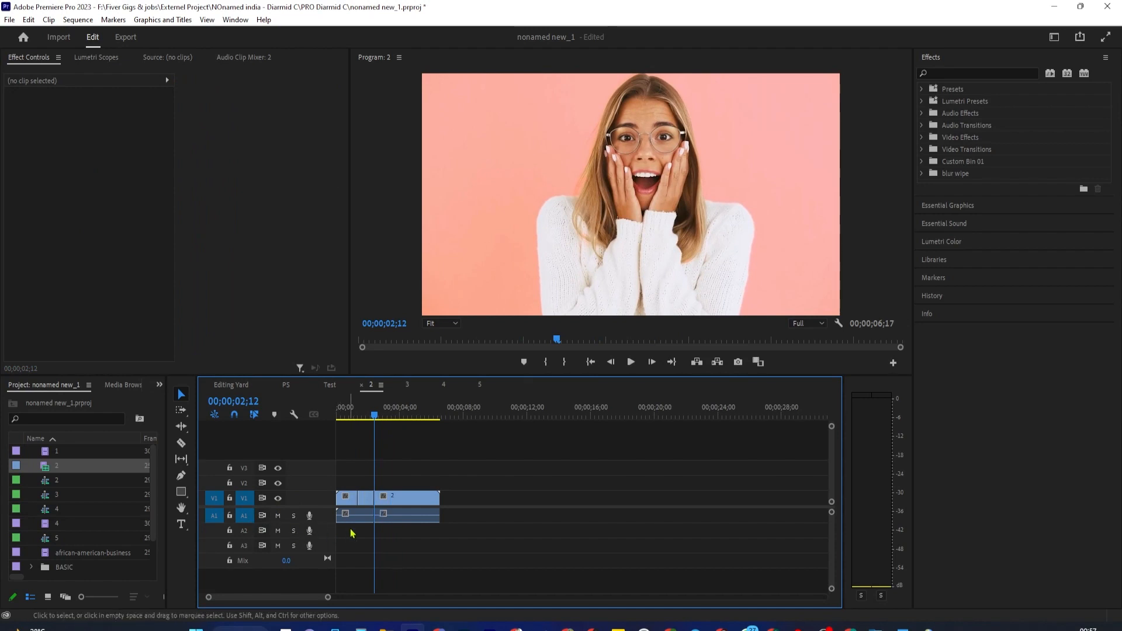
Select the later piece of the split clip after cutting V1 and A1 at 00;00;02;12
left_click(408, 497)
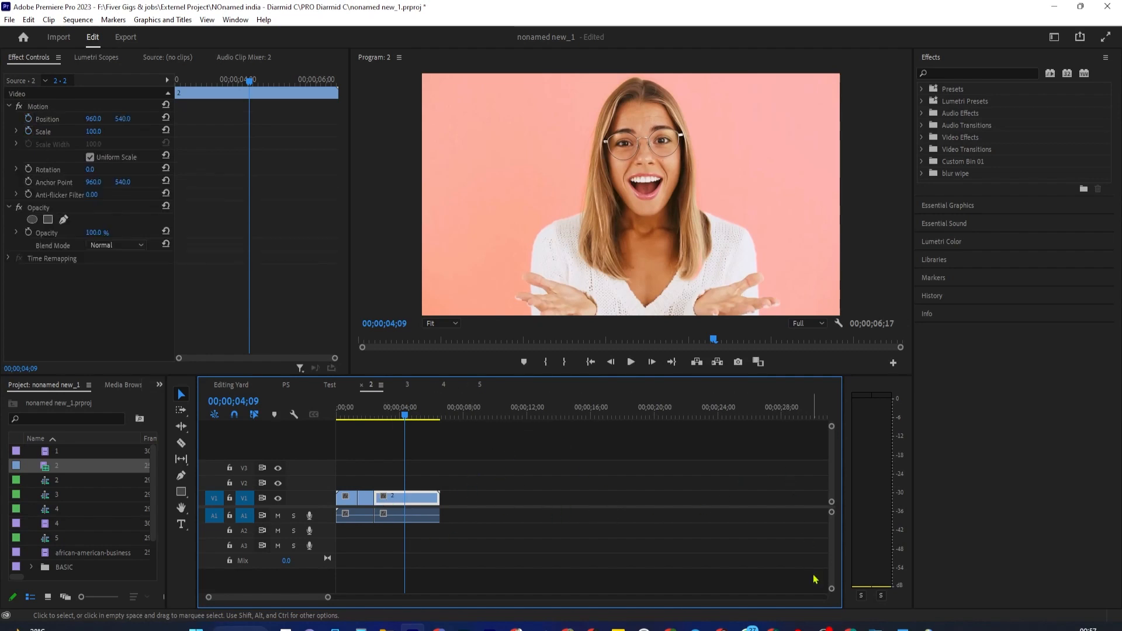
mouse_move(564, 455)
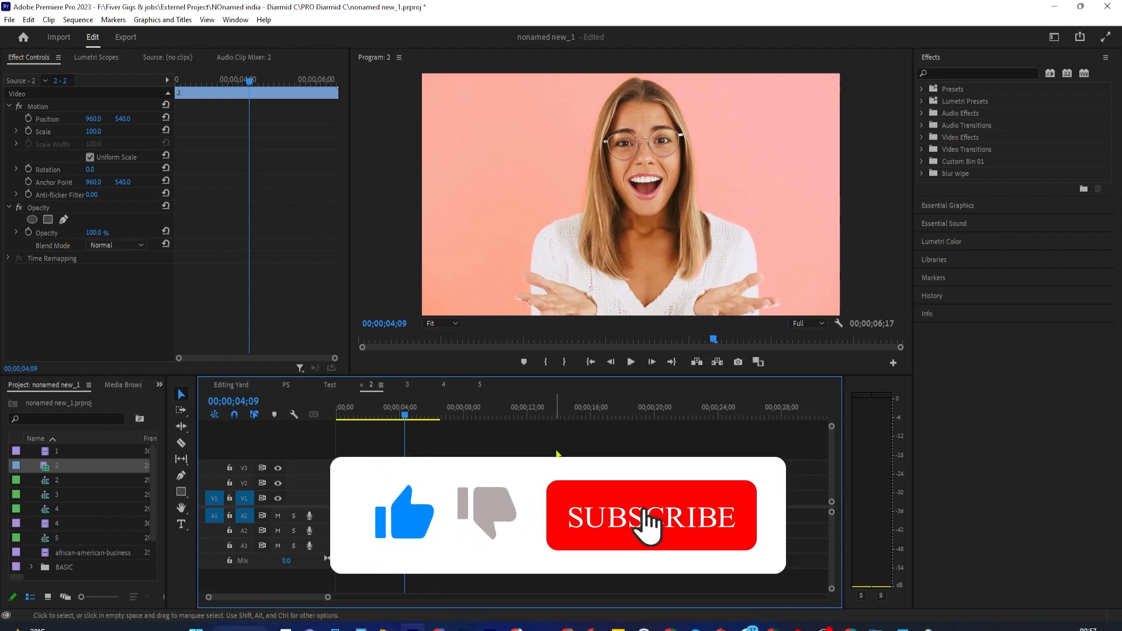
left_click(649, 516)
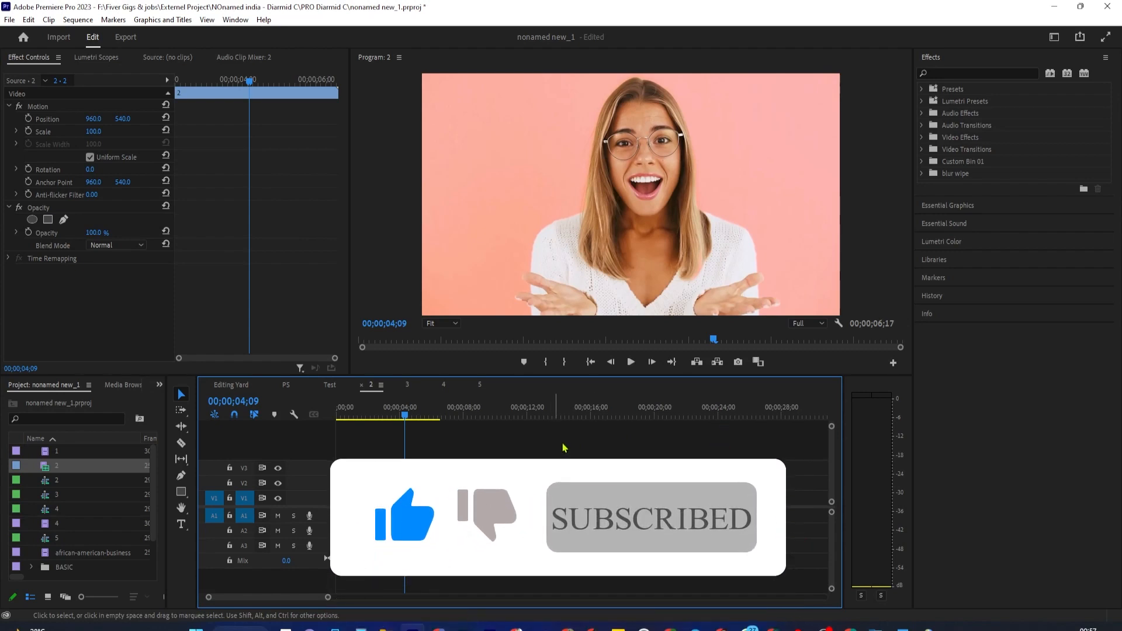